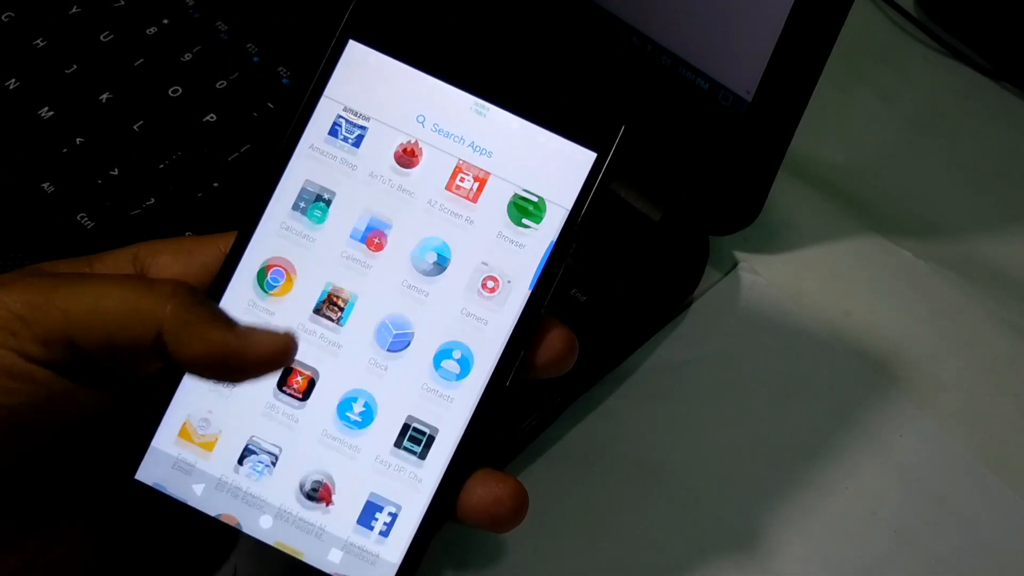
scroll("down", 3)
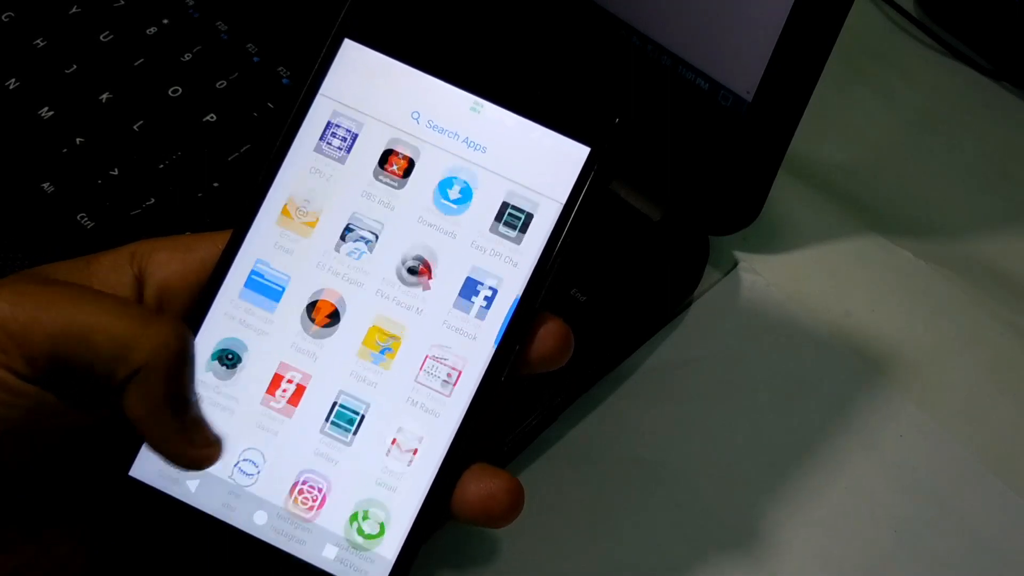